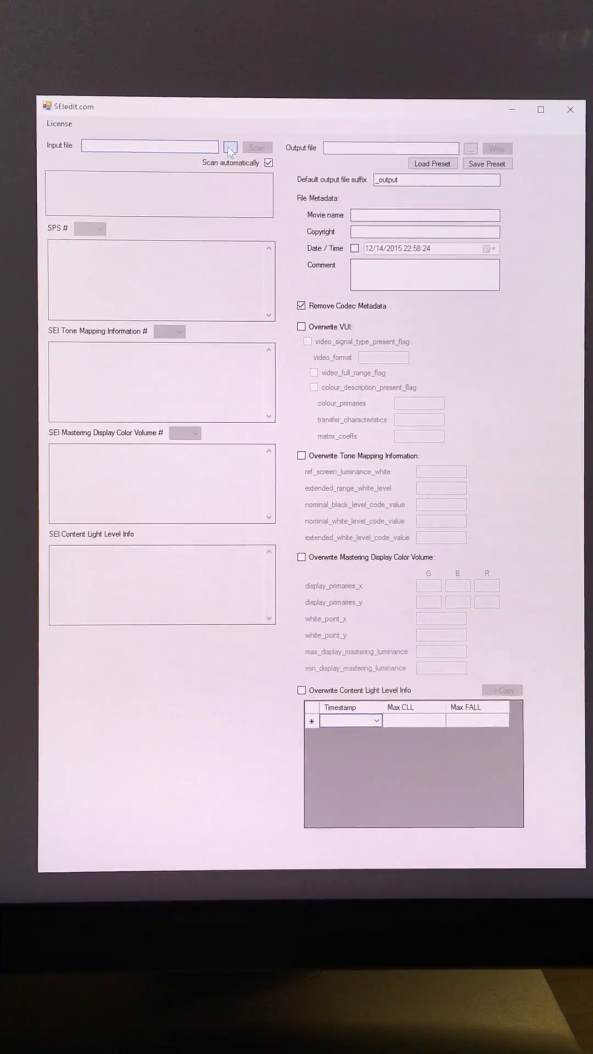
- Browse for the input video file in the HDR_Pattern folder
click(229, 146)
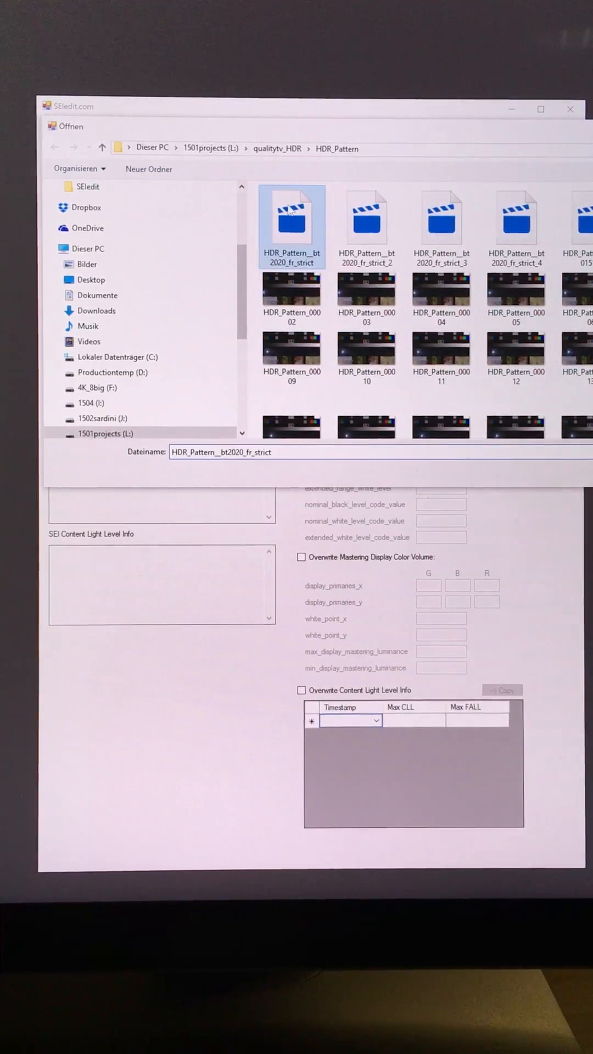
- Load and scan HDR_Pattern__bt2020_fr_strict as the input clip
double_click(291, 215)
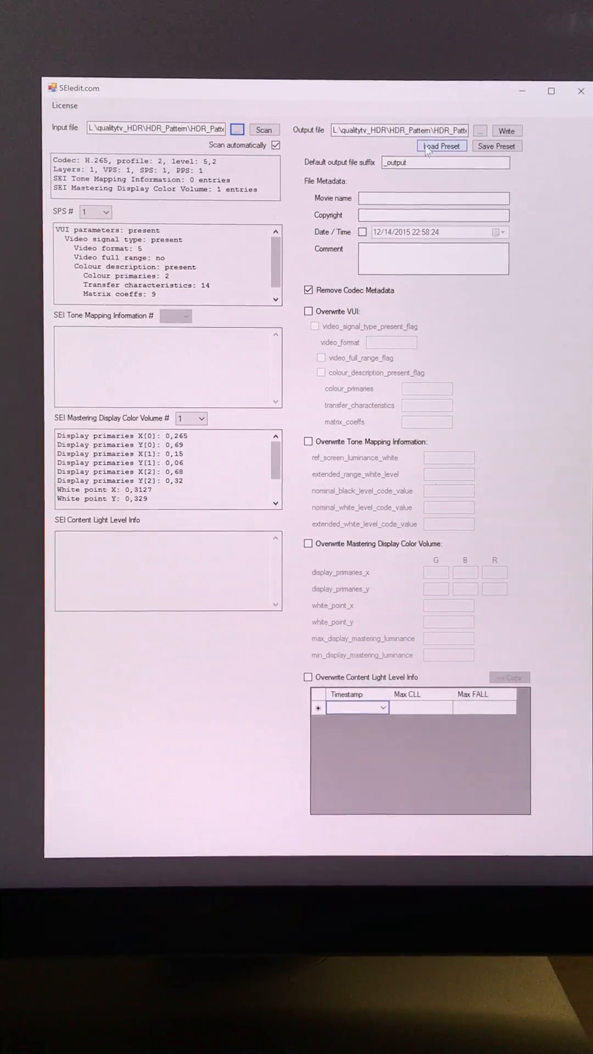
- Load the preset, set transfer characteristics to 16, and enable tone mapping overwrite
click(441, 146)
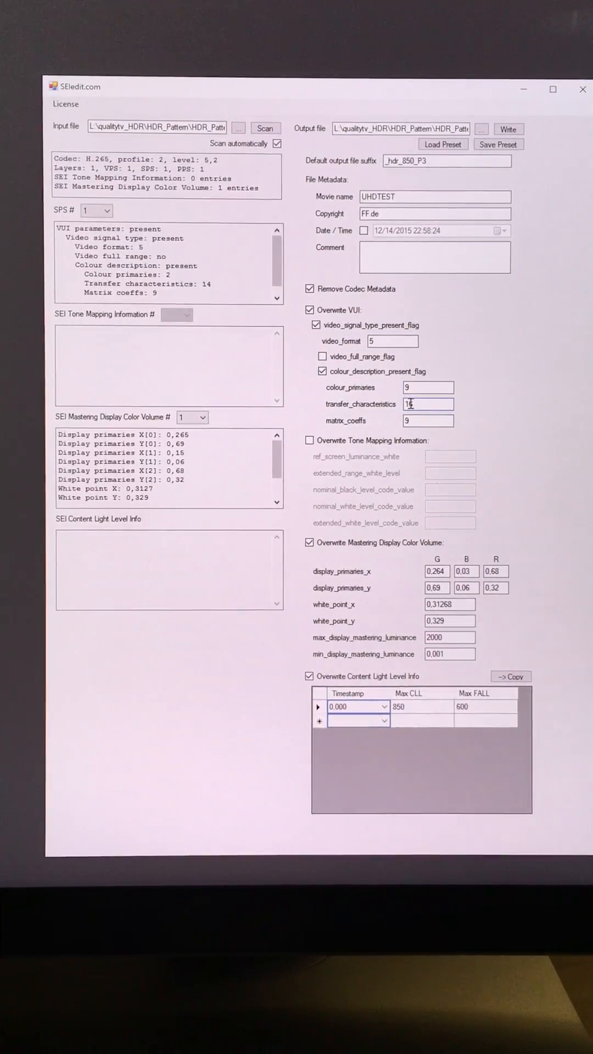
text(16)
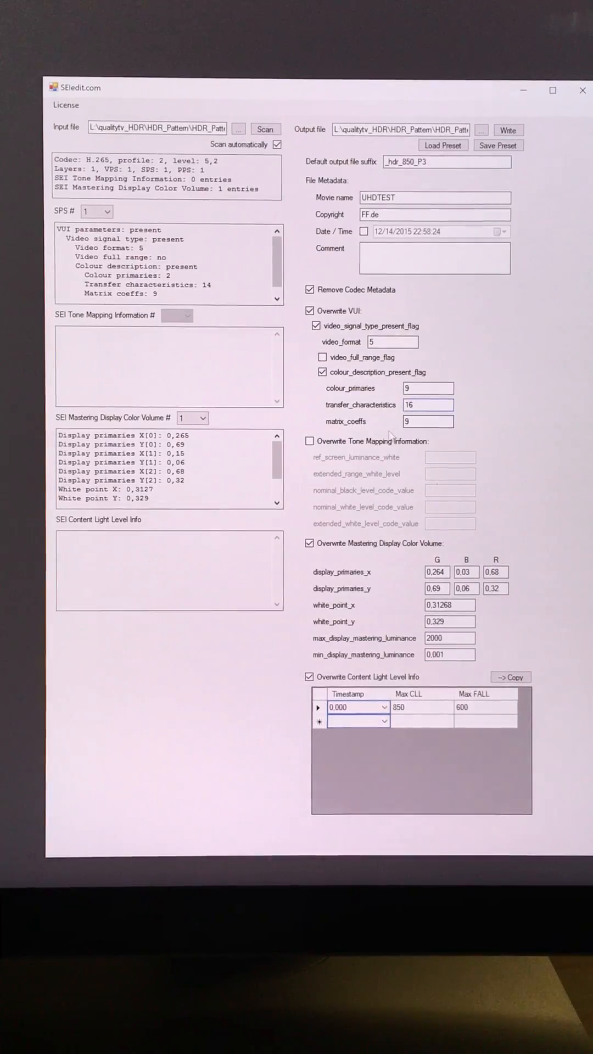
click(309, 441)
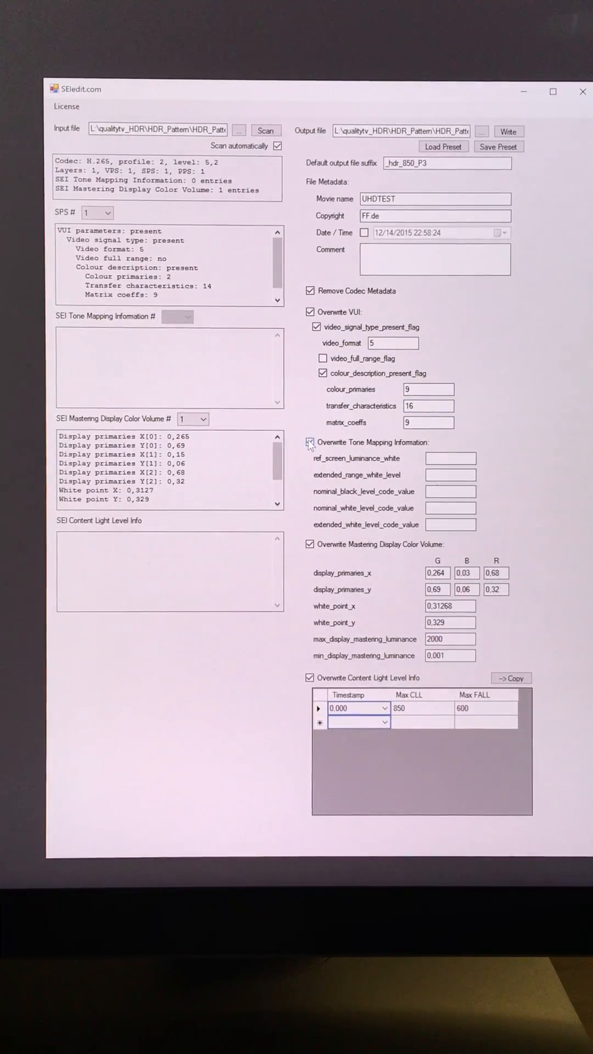
click(309, 441)
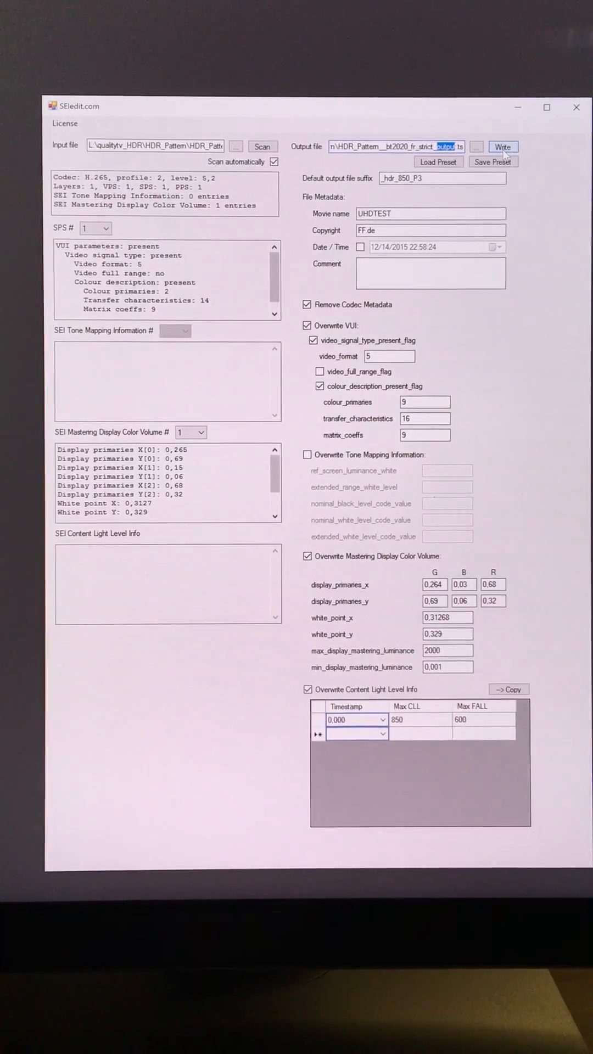
- Write HDR_Pattern__bt2020_fr_strict_output.ts with the new metadata overrides
click(502, 147)
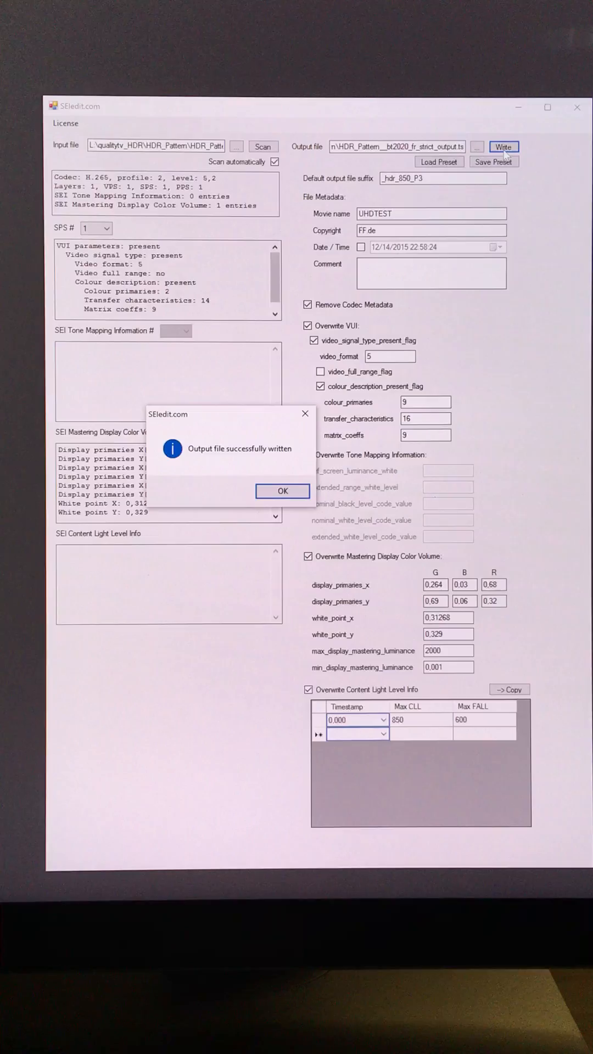